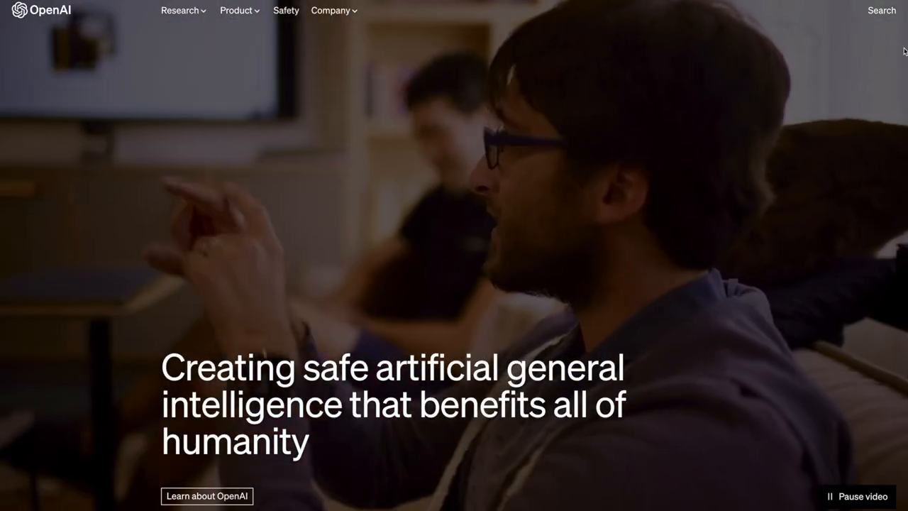
scroll("down", 3)
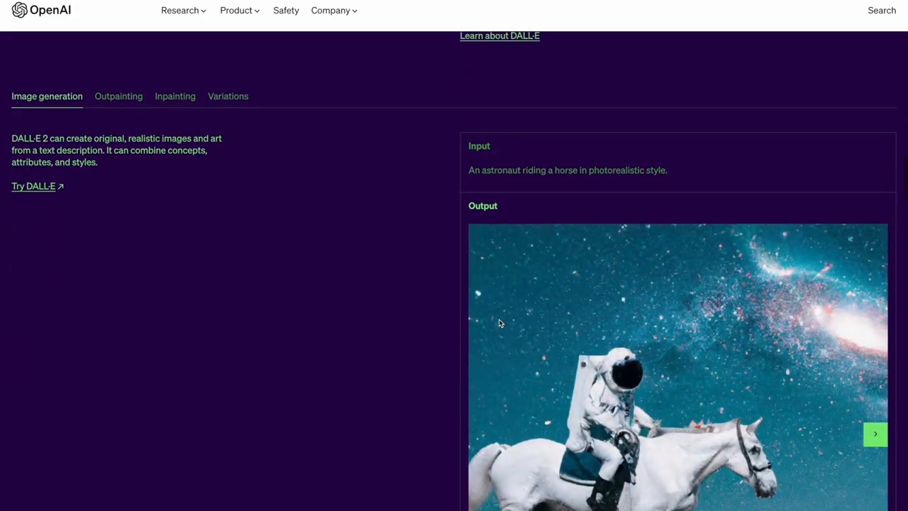
scroll("down", 3)
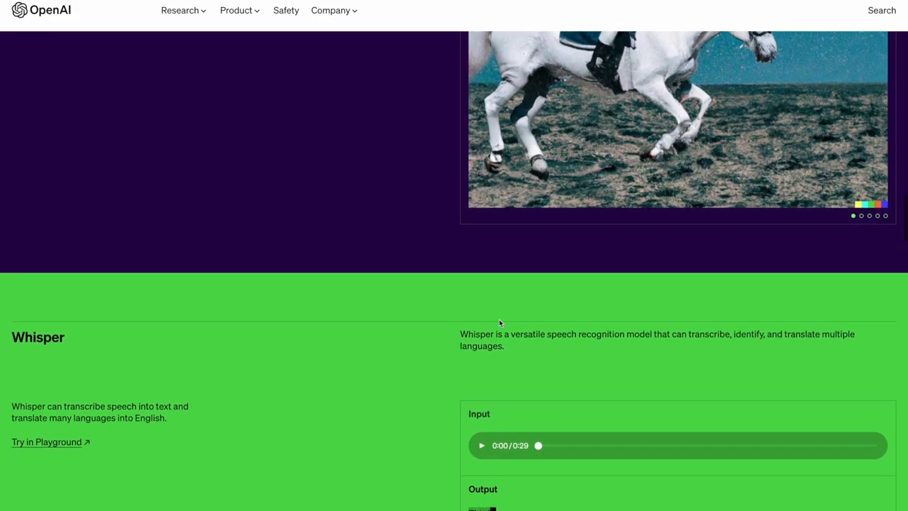